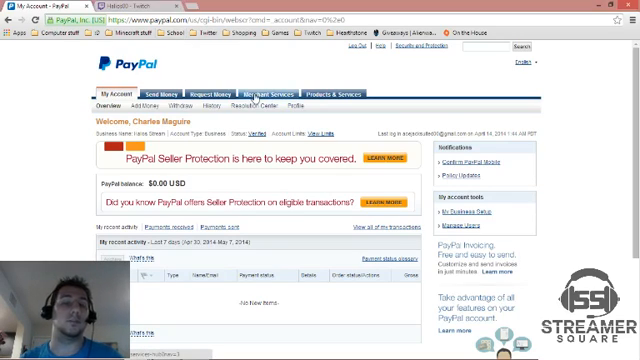
Reach the PayPal Payments Standard setup from Merchant Services and start creating a Donations button.
click(272, 92)
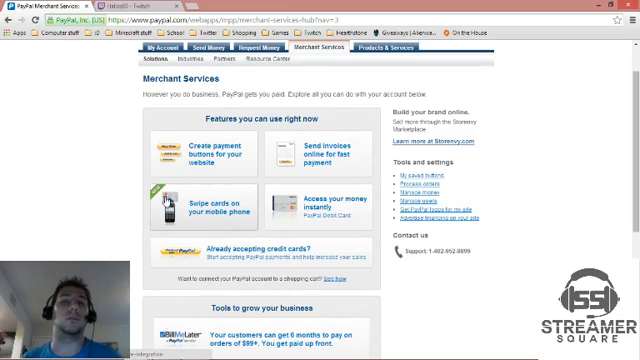
mouse_move(198, 144)
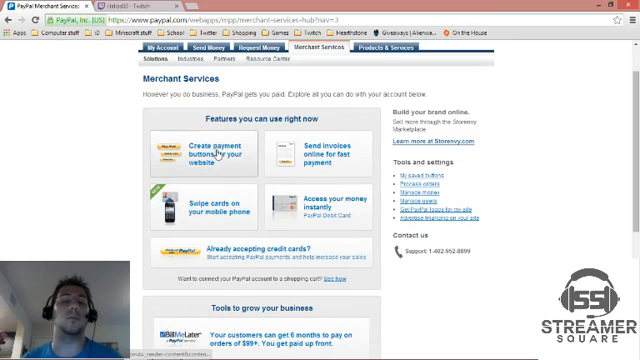
click(216, 152)
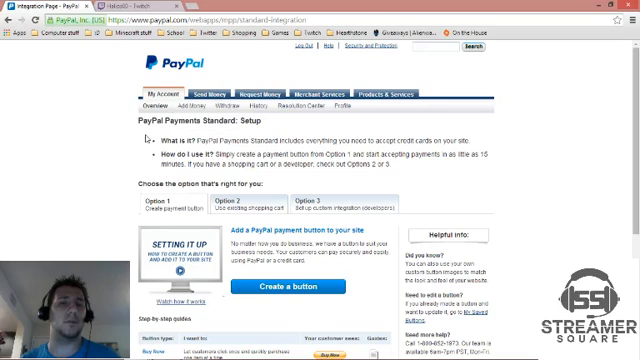
scroll(down, 3)
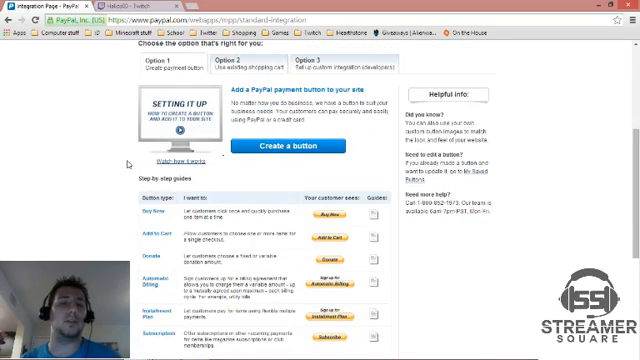
scroll(down, 3)
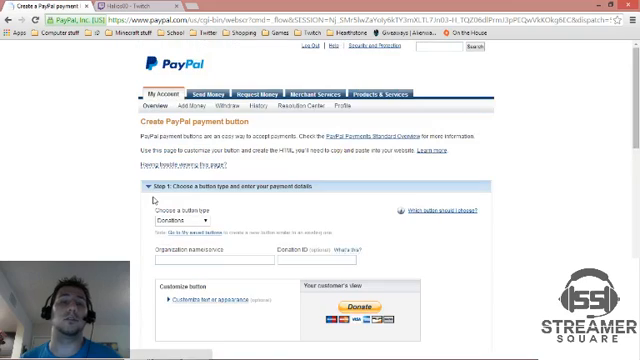
Fill in the organization name and donation ID for the donations button.
scroll(down, 3)
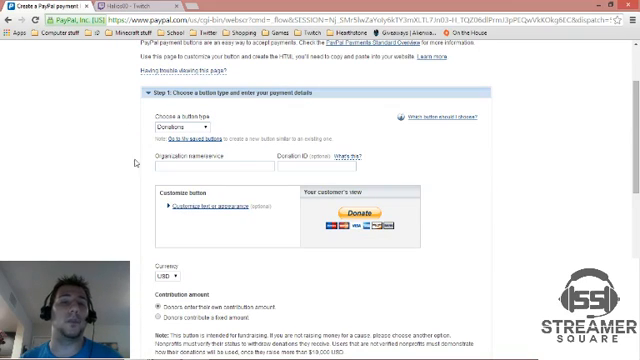
click(210, 168)
text(Halos00 Twitch Stream)
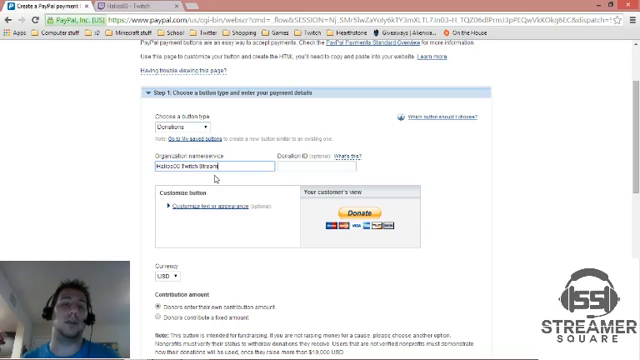
click(304, 168)
text(Stream)
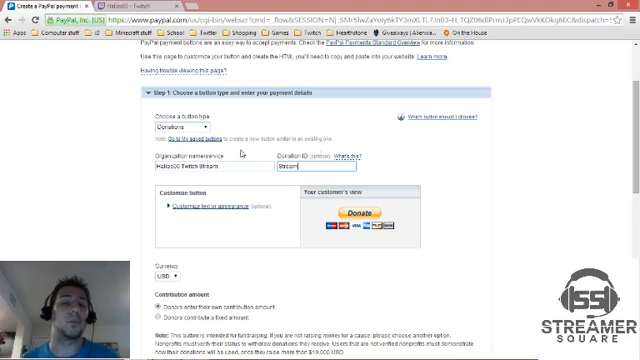
Under Customize text or appearance, choose to use your own button image.
click(204, 160)
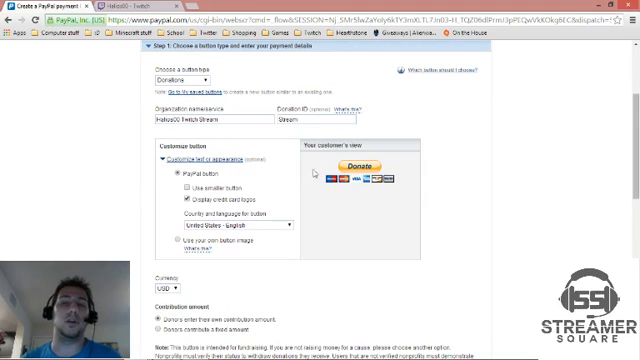
mouse_move(328, 234)
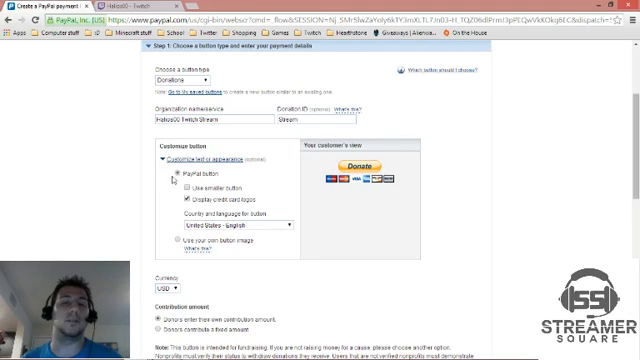
scroll(down, 3)
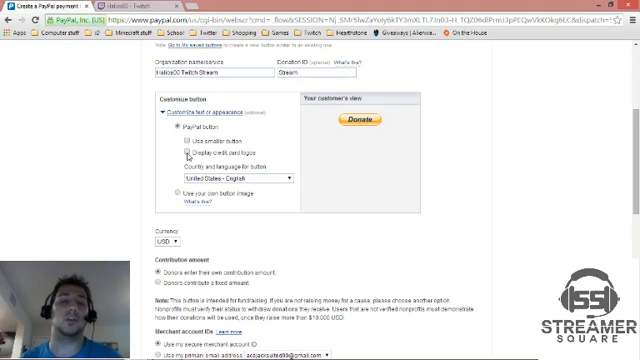
click(180, 148)
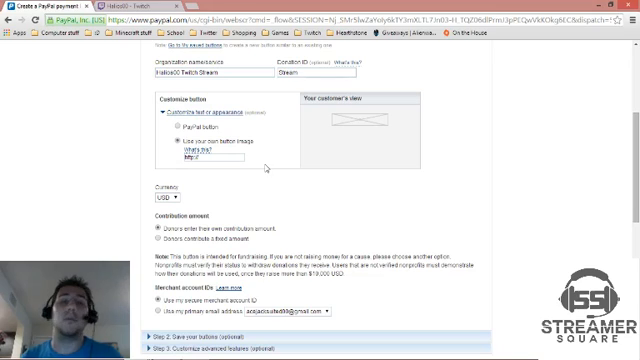
Set USD as the currency and the primary email as the merchant account receiving donations.
click(172, 136)
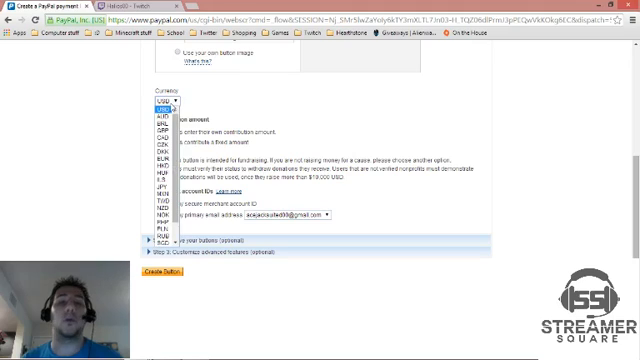
click(156, 100)
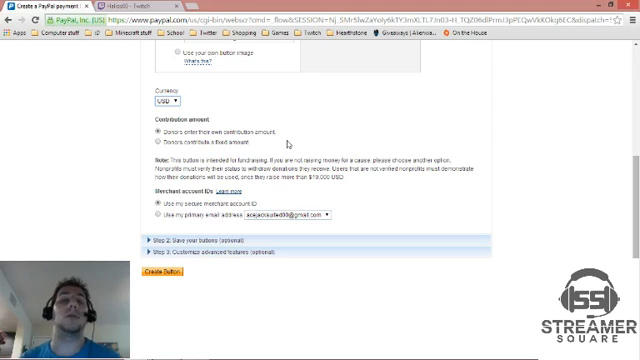
scroll(down, 3)
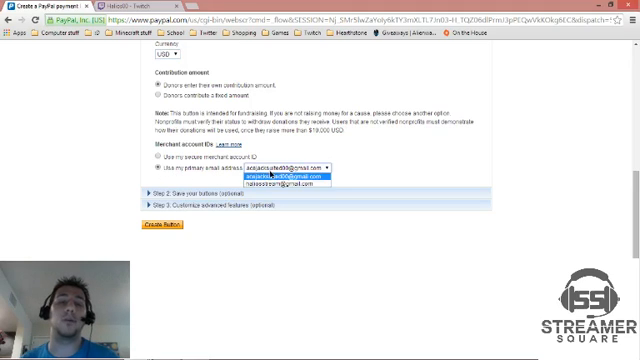
click(284, 180)
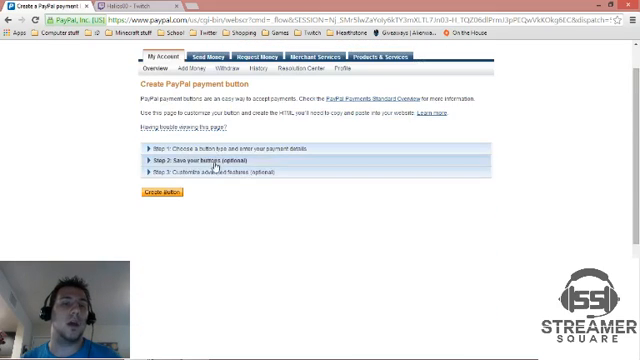
Keep special instructions enabled in the advanced features and create the button to get its HTML code.
click(200, 156)
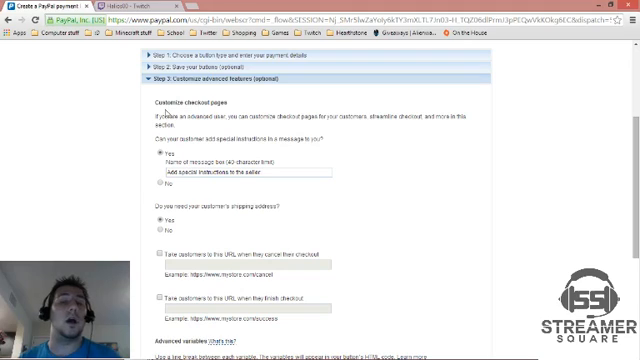
scroll(down, 3)
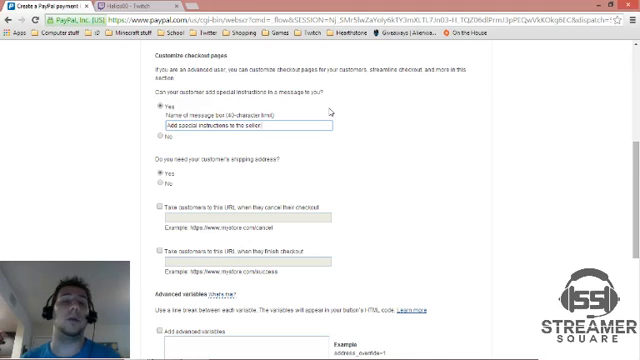
scroll(down, 3)
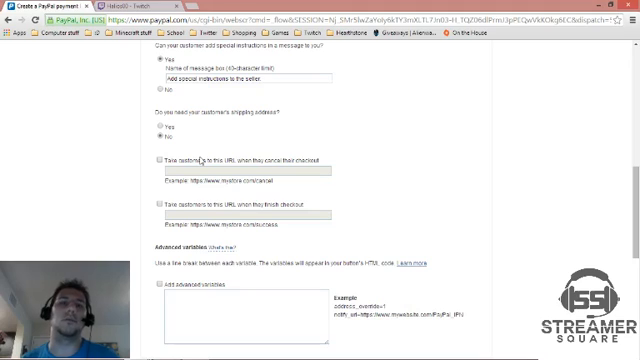
scroll(down, 3)
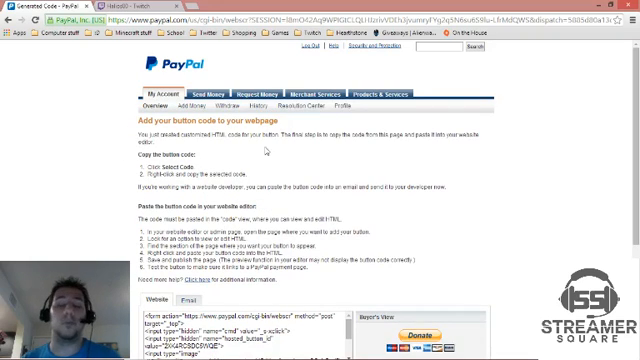
Copy the button's Email link and switch to the Twitch profile with its PayPal Donations panel.
scroll(down, 3)
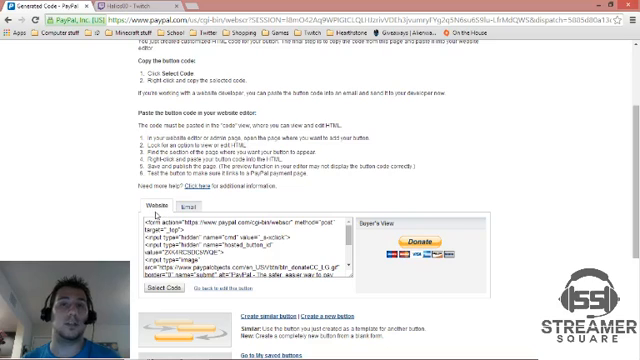
click(172, 206)
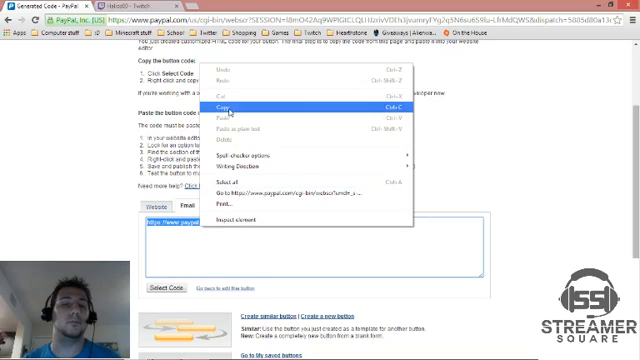
click(222, 104)
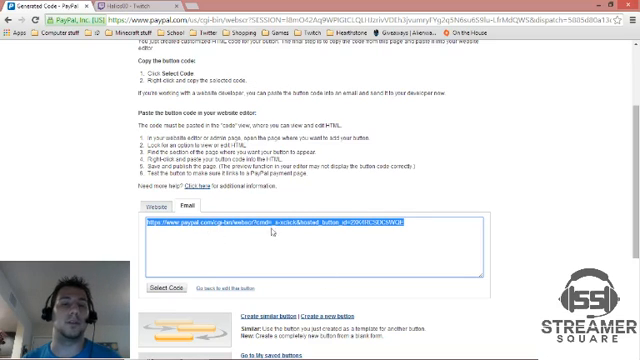
click(136, 8)
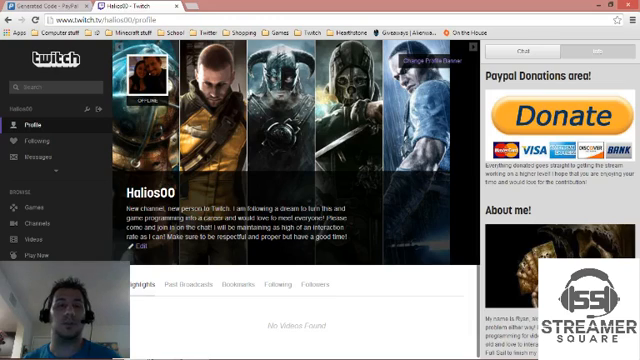